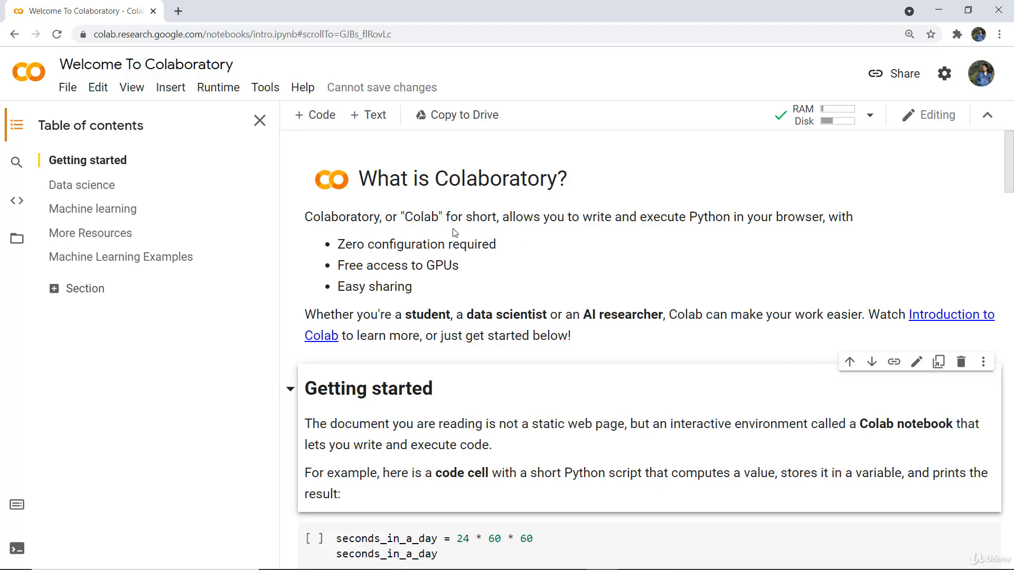
pyautogui.moveTo(688, 271)
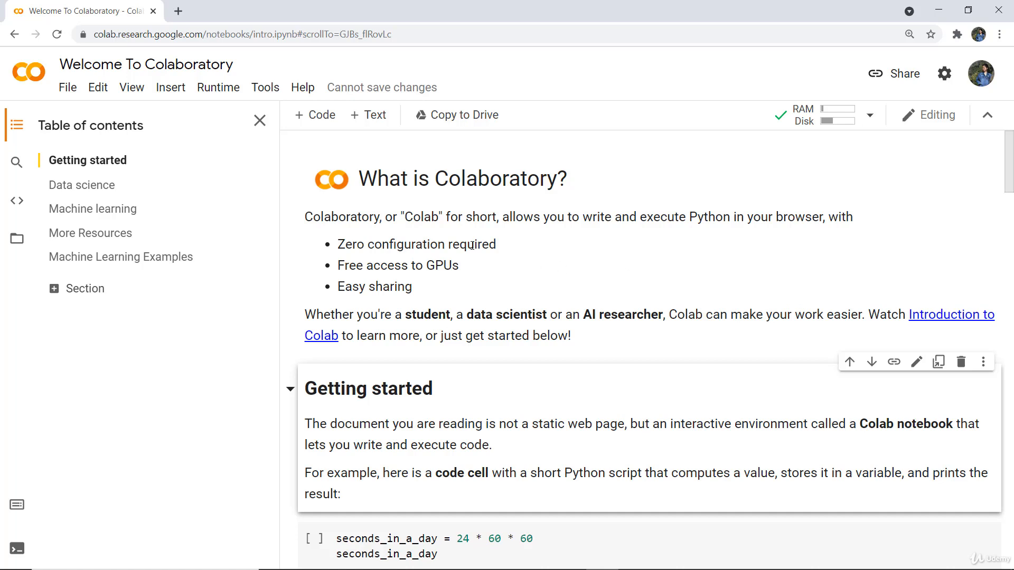
pyautogui.moveTo(461, 296)
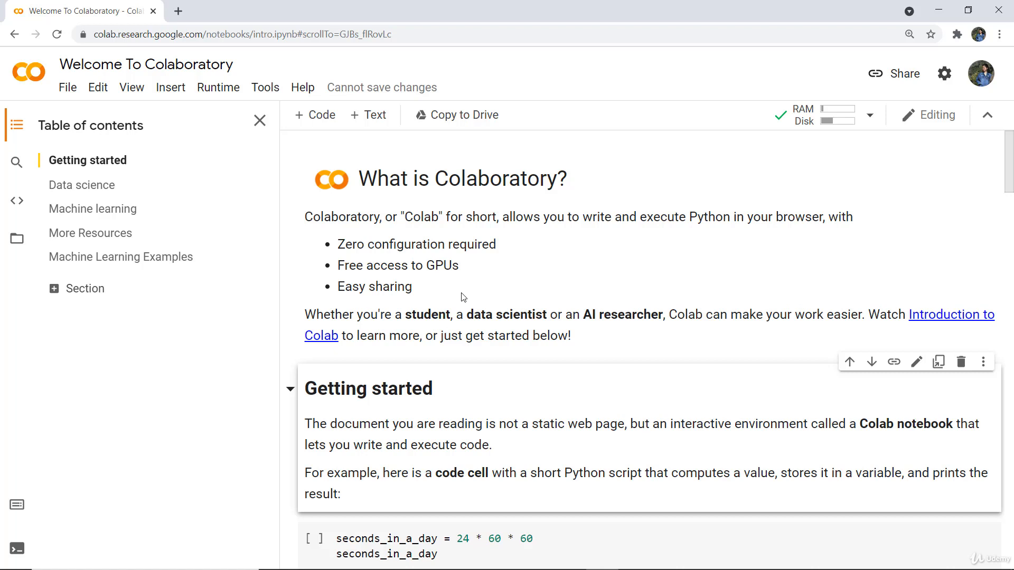
pyautogui.moveTo(456, 115)
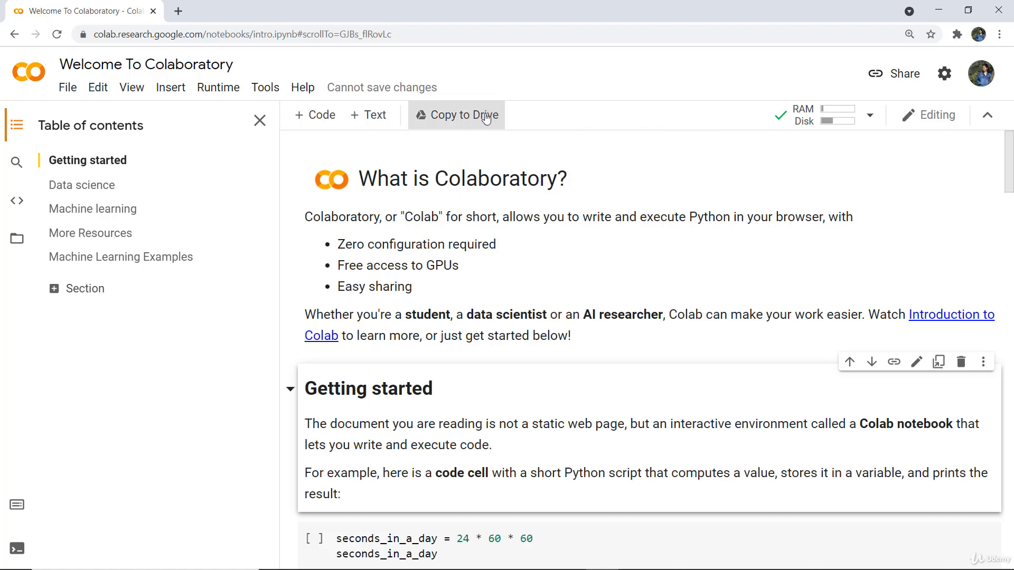
pyautogui.moveTo(158, 106)
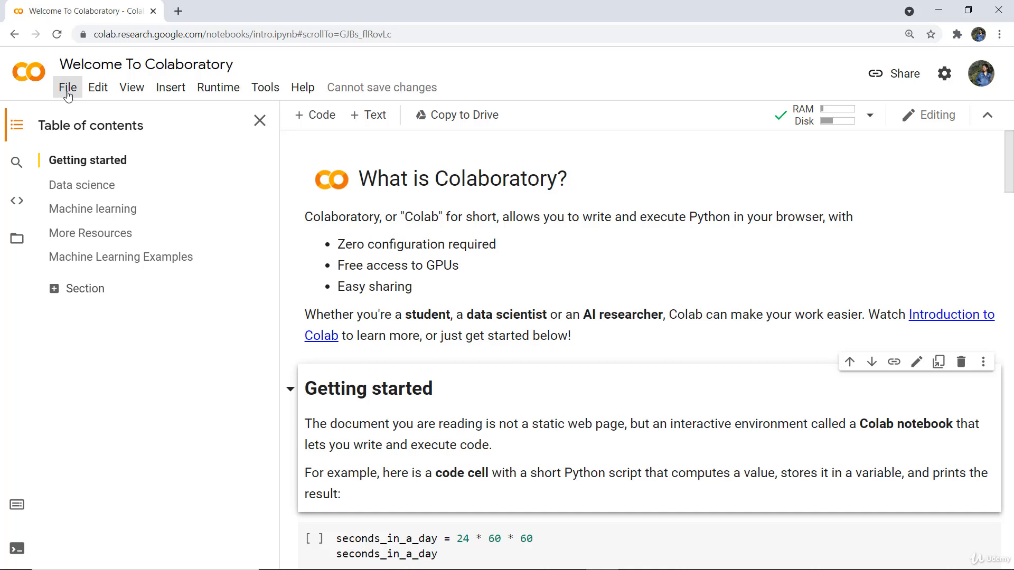
# Create a new blank notebook (Untitled7.ipynb) from the File menu
pyautogui.click(67, 88)
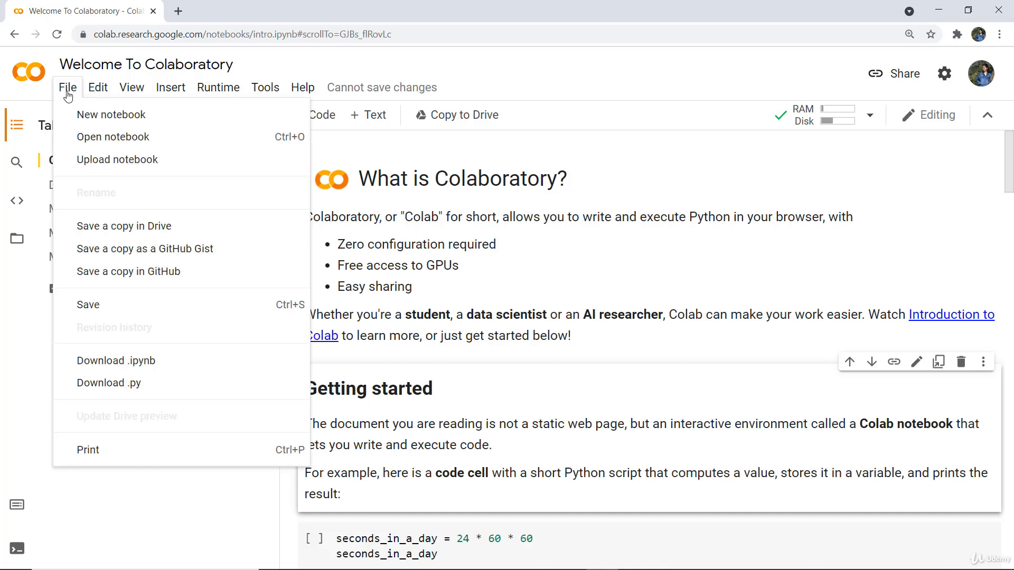
pyautogui.moveTo(110, 115)
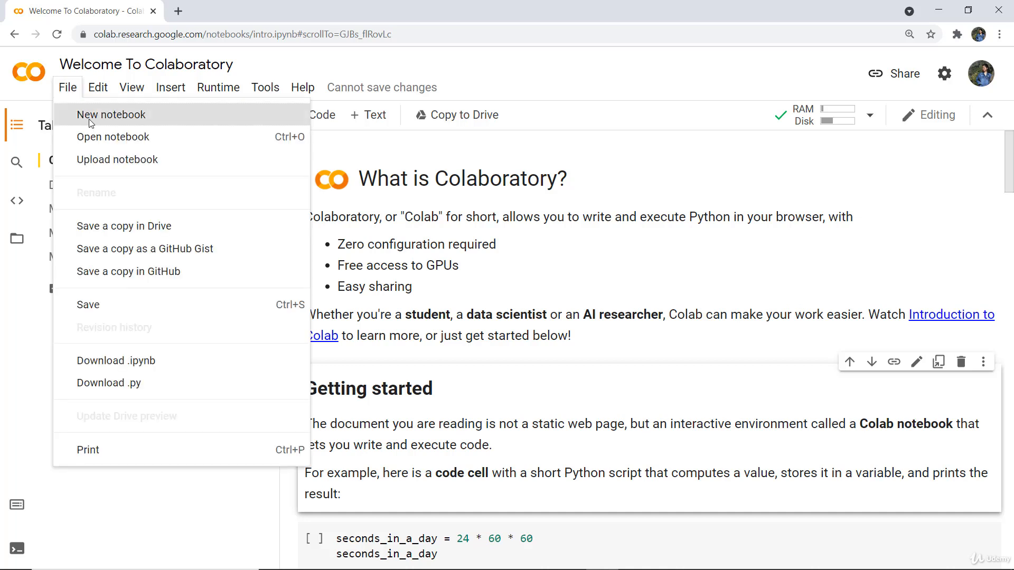
pyautogui.click(112, 114)
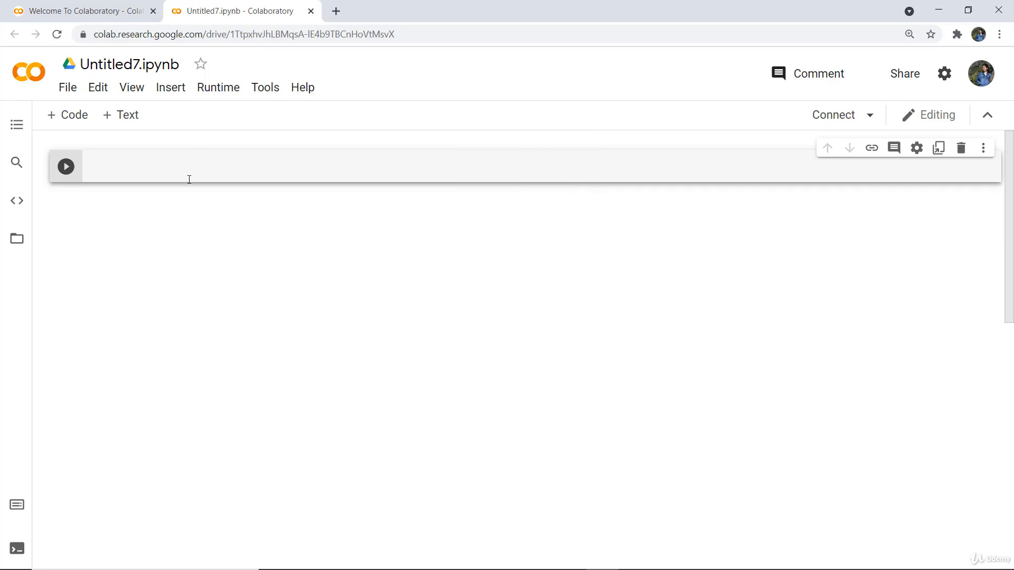
# Enter print(23) in the first code cell and run it to show output 23
pyautogui.write('print(')
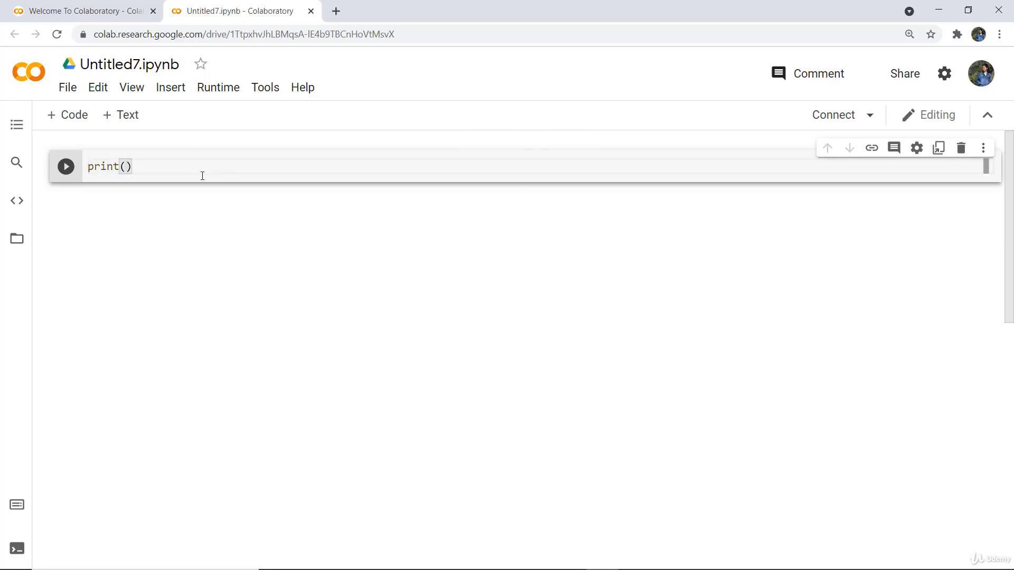
pyautogui.write('23')
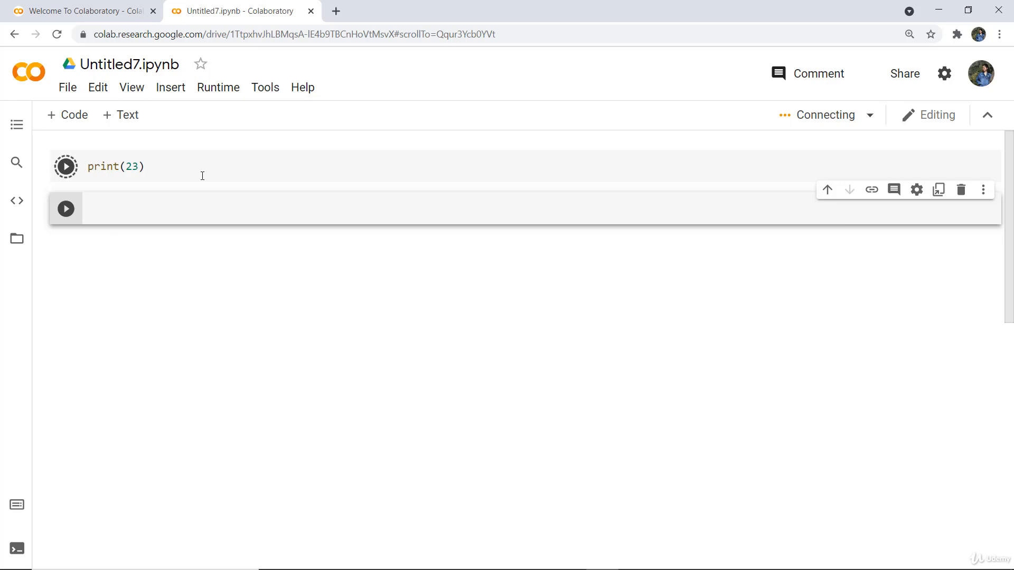
pyautogui.click(66, 166)
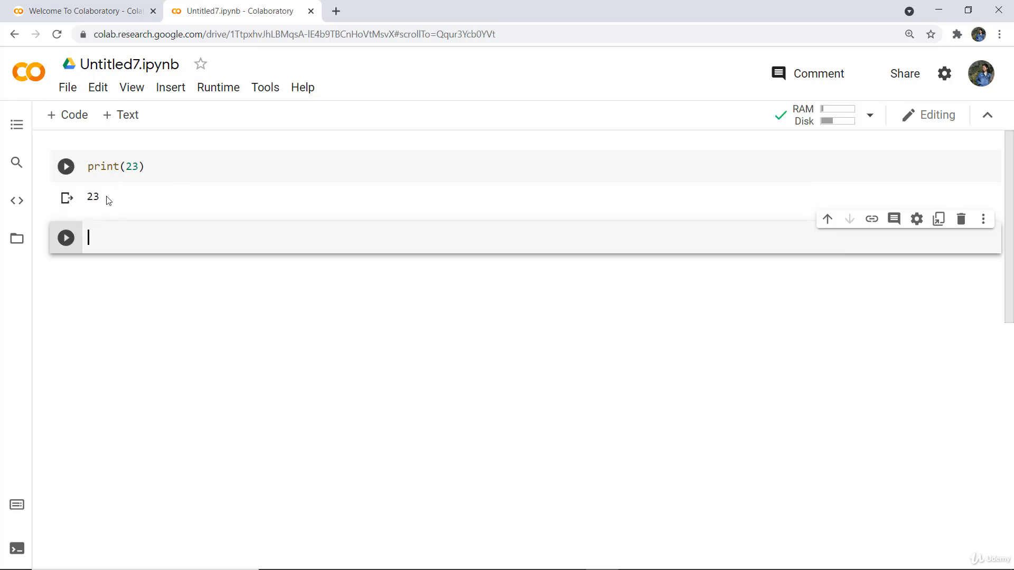
pyautogui.moveTo(166, 232)
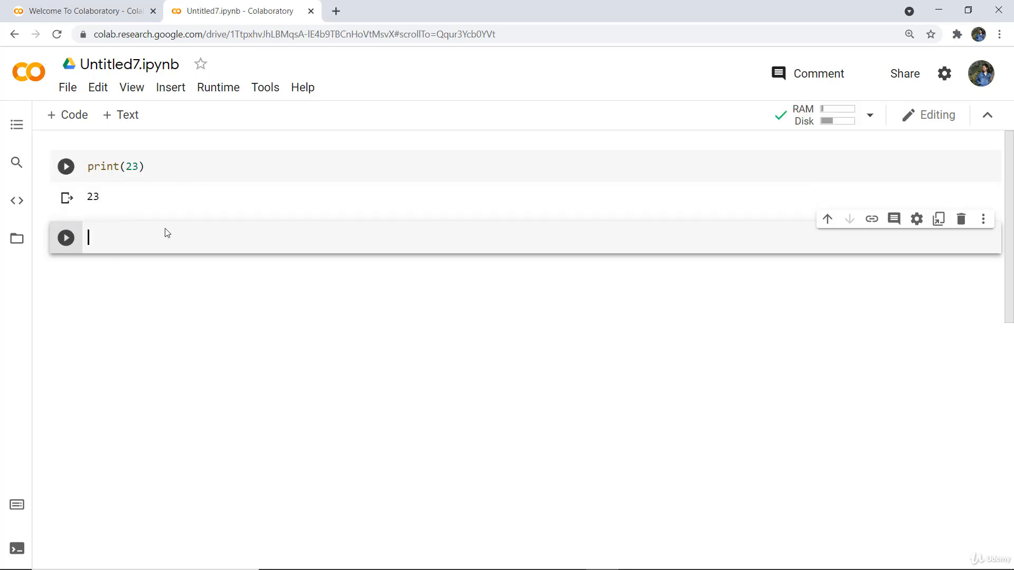
pyautogui.moveTo(191, 223)
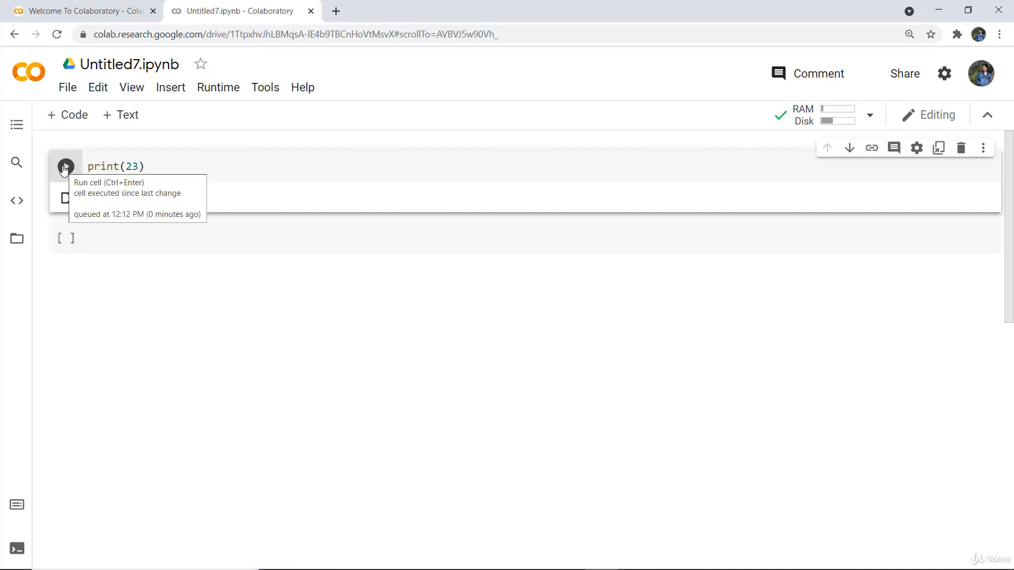
pyautogui.click(65, 166)
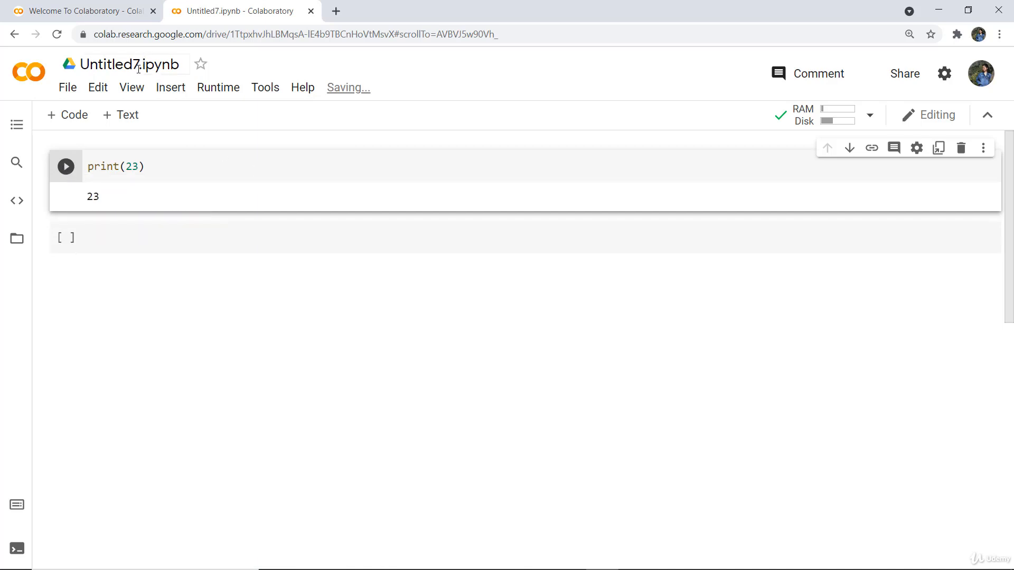
# Rename the notebook from Untitled7.ipynb to file1.ipynb
pyautogui.click(132, 64)
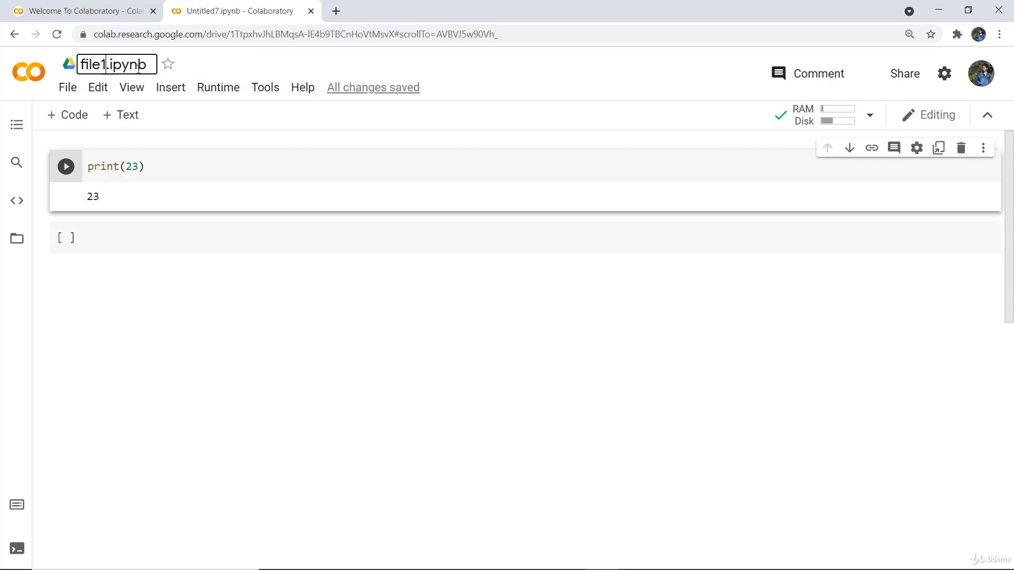
pyautogui.moveTo(482, 239)
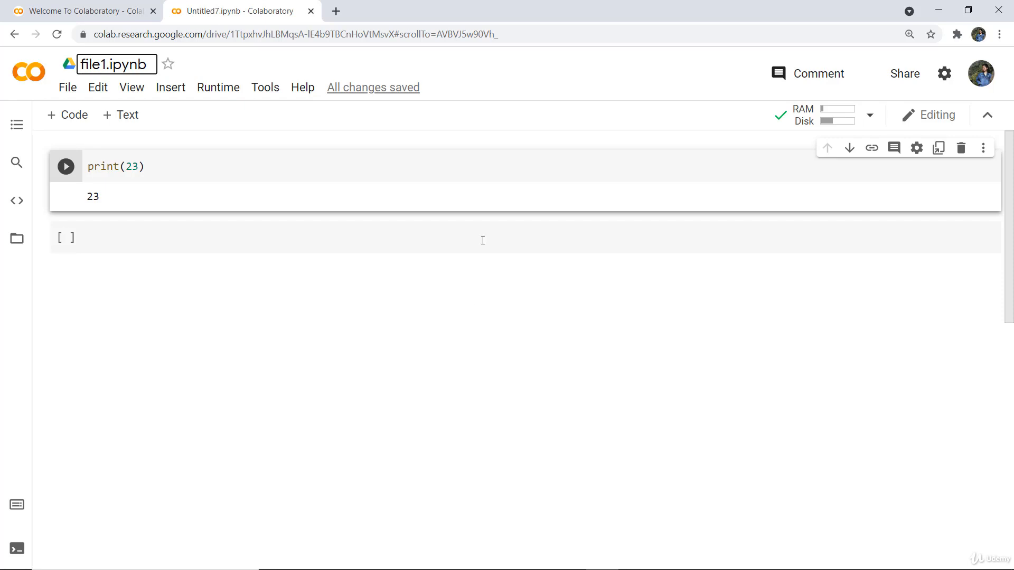
pyautogui.moveTo(597, 169)
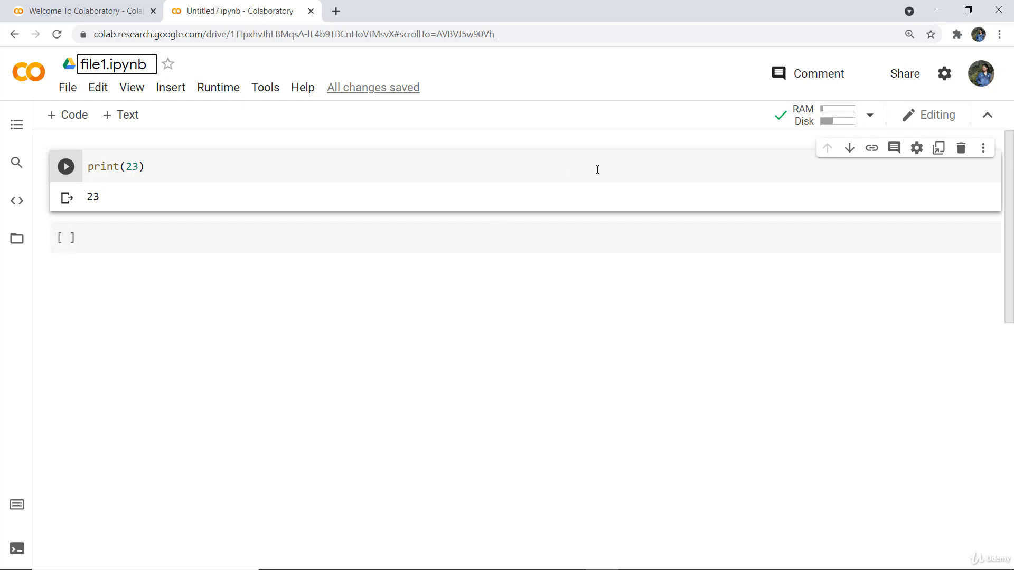
pyautogui.moveTo(904, 72)
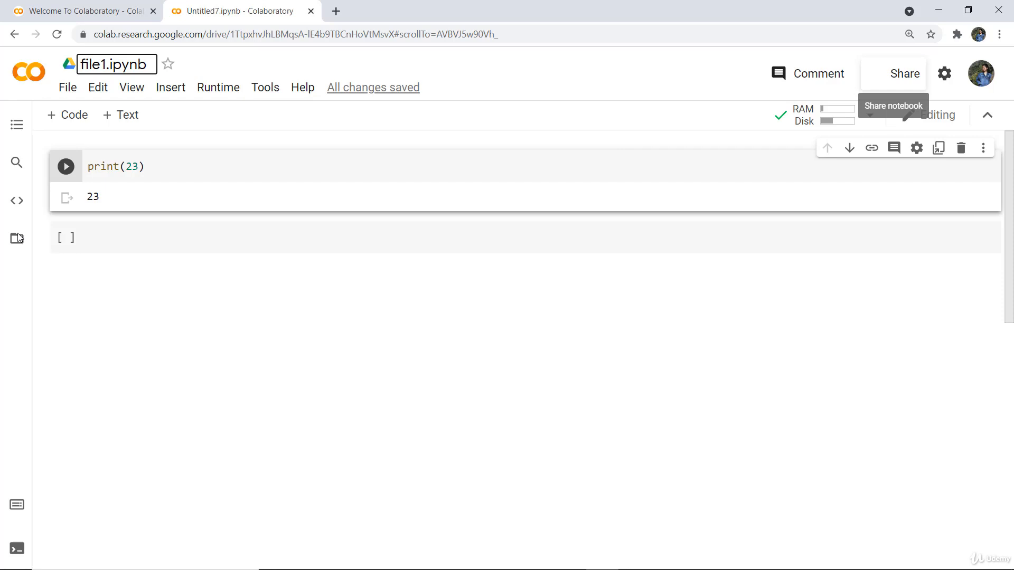
# Open the Files sidebar panel to view the sample_data folder
pyautogui.click(16, 237)
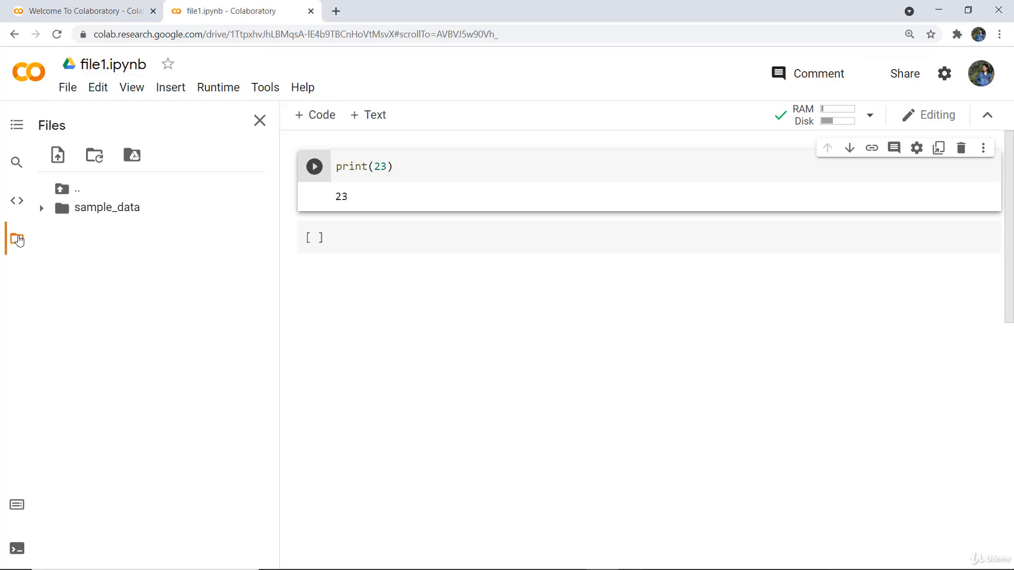
pyautogui.moveTo(57, 155)
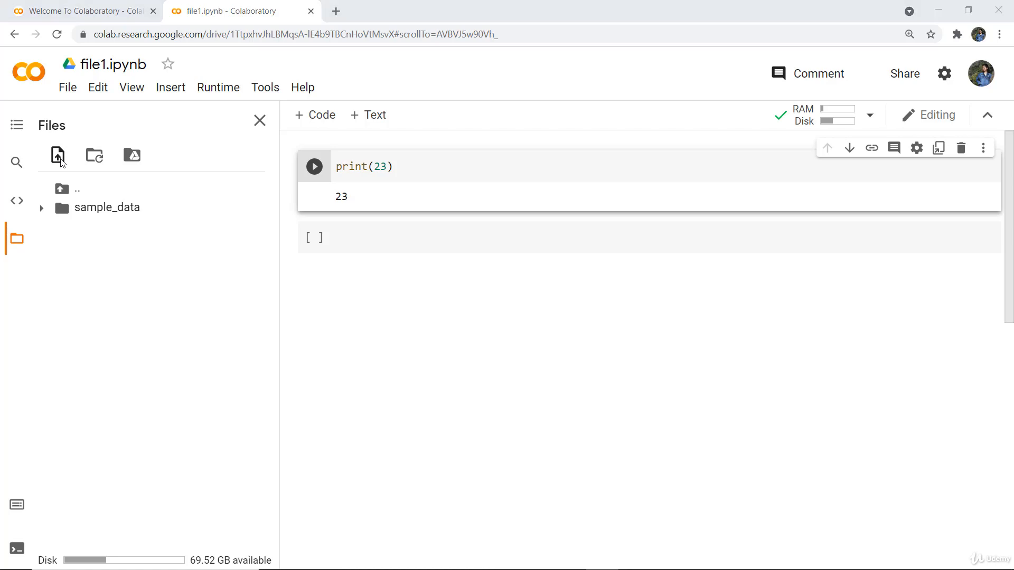
pyautogui.click(57, 155)
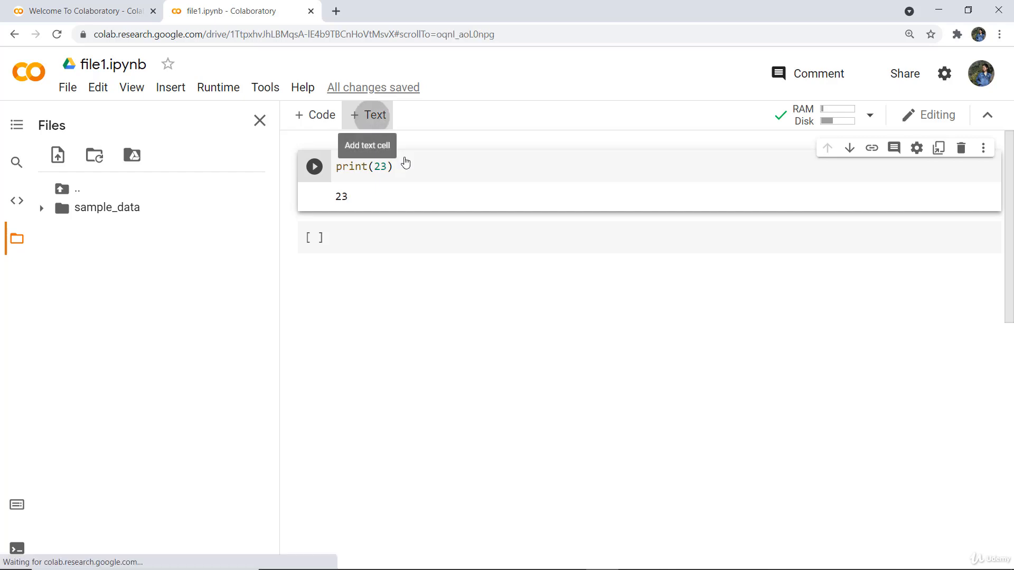
# Insert a text cell reading 'print stmt' below the print(23) output
pyautogui.click(367, 115)
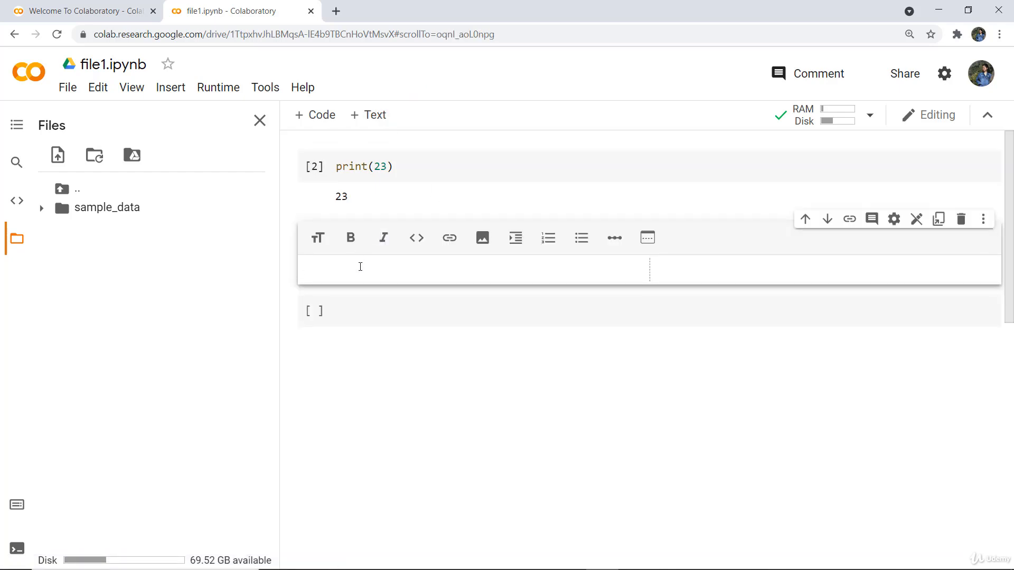
pyautogui.write('e')
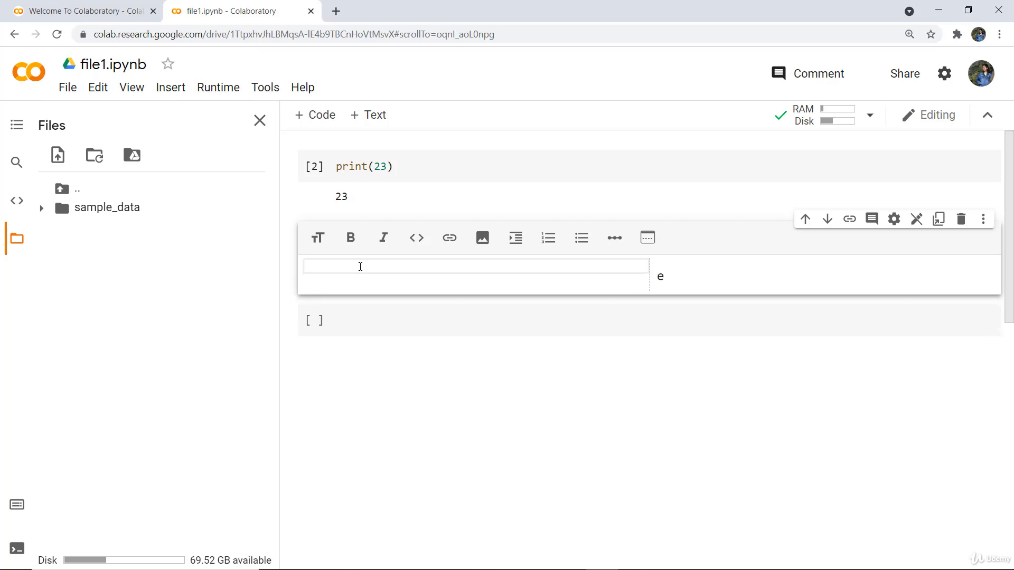
pyautogui.write('print s')
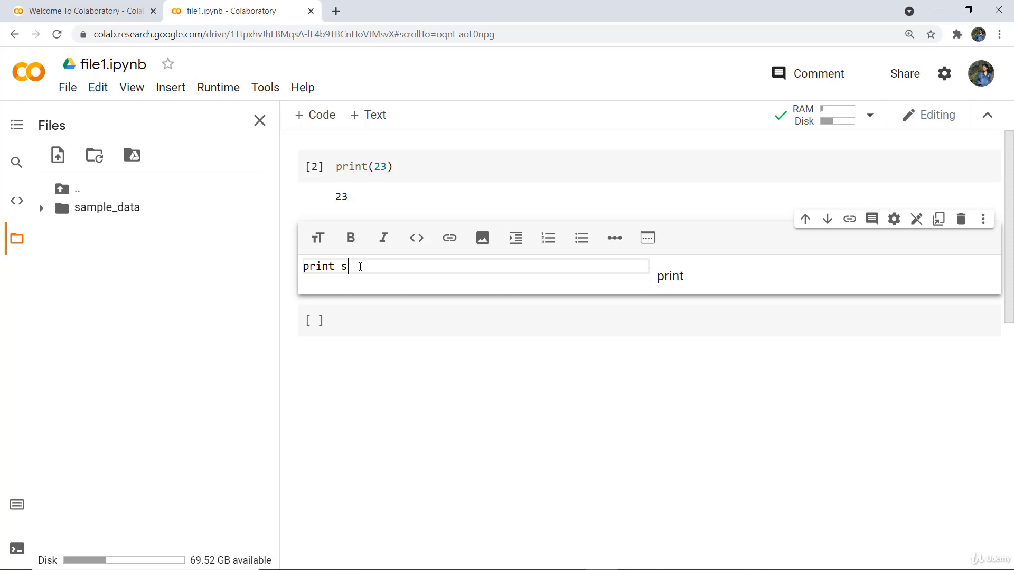
pyautogui.write('tmt')
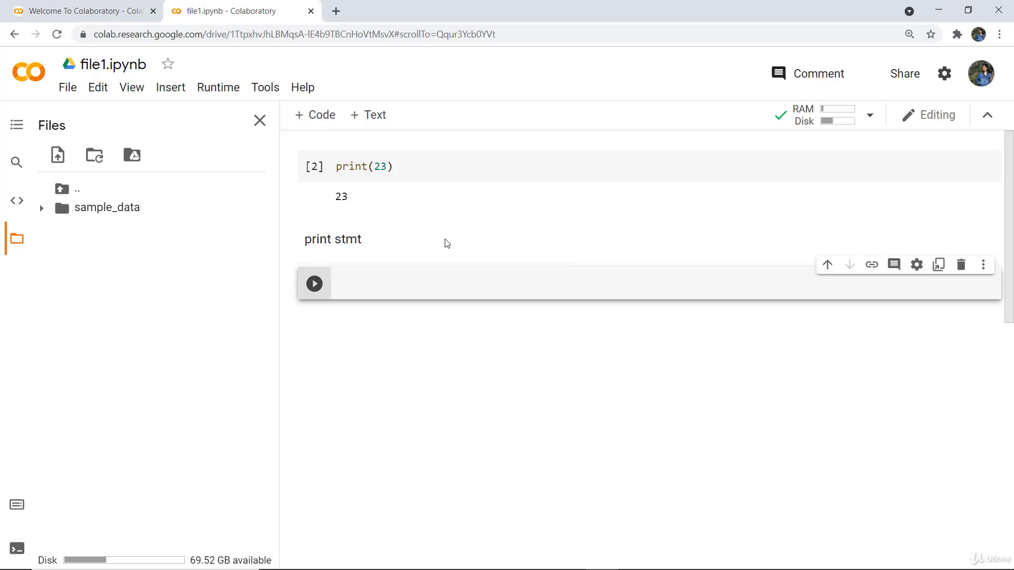
pyautogui.moveTo(414, 234)
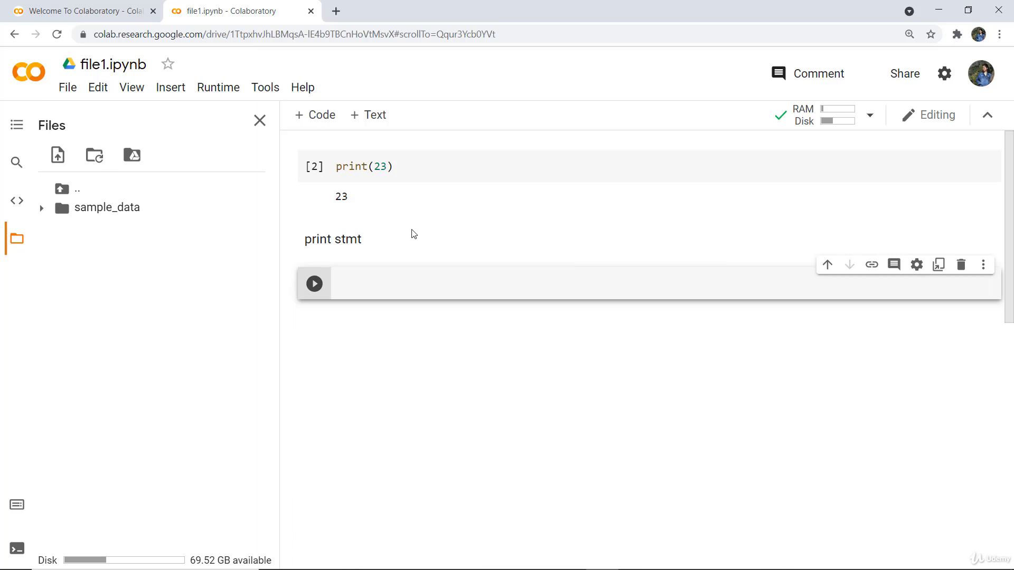
pyautogui.click(452, 283)
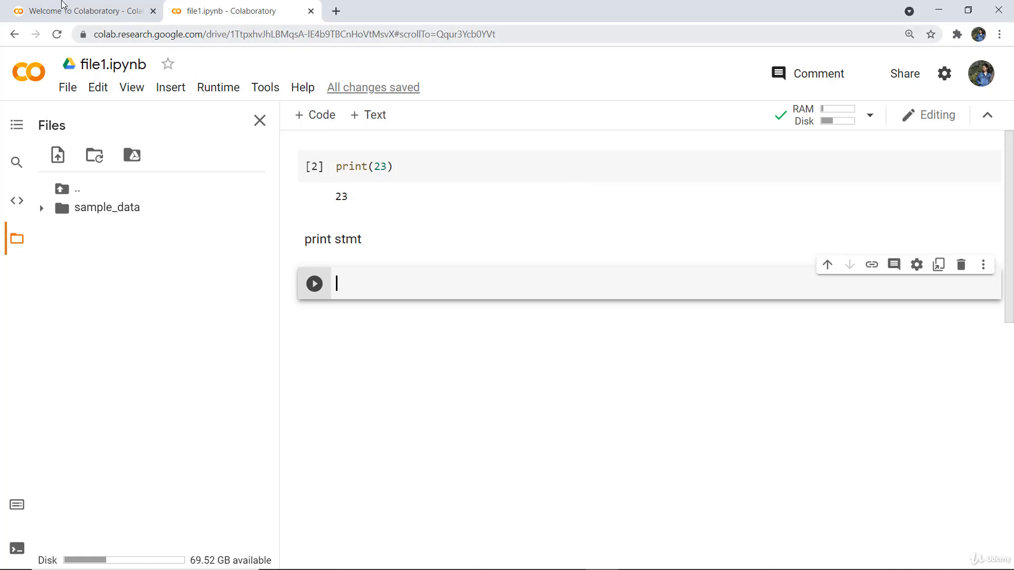
pyautogui.click(77, 11)
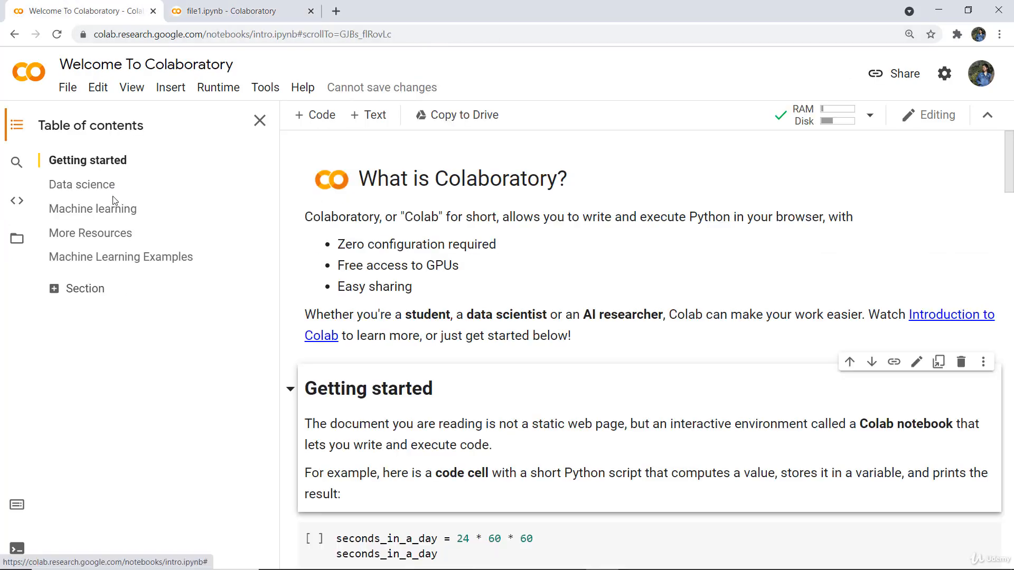
pyautogui.click(93, 208)
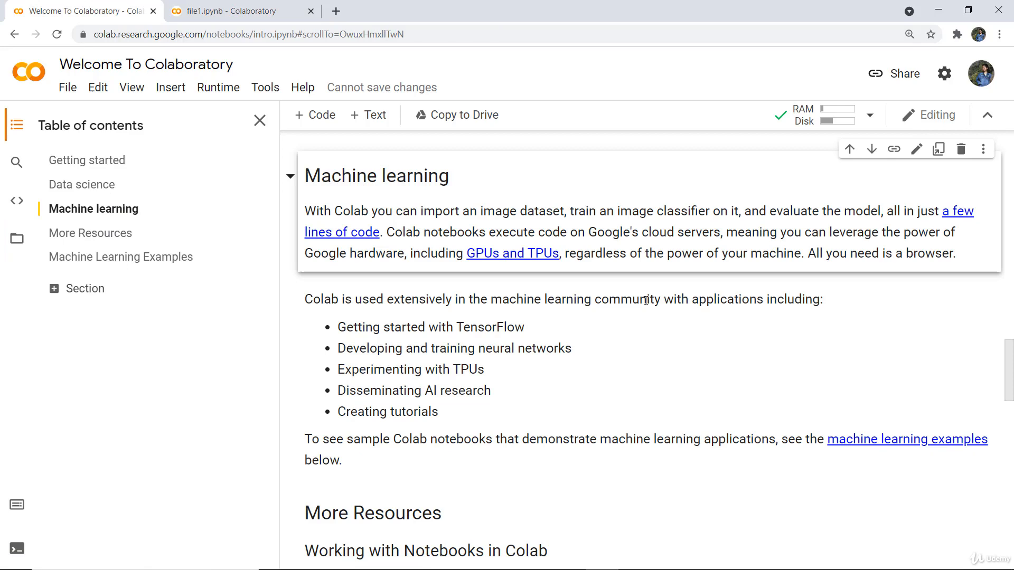
pyautogui.scroll(-3)
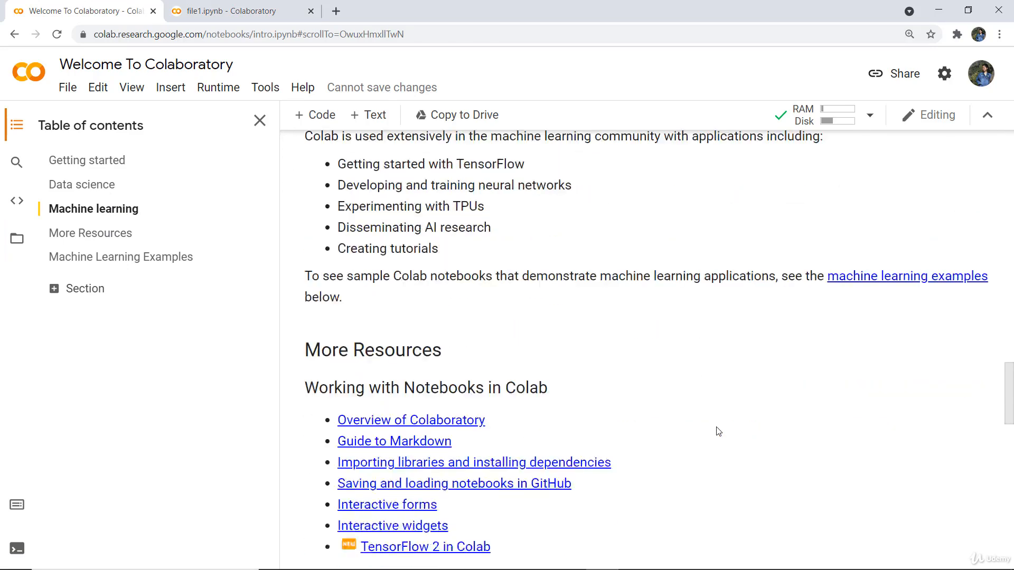
pyautogui.scroll(-3)
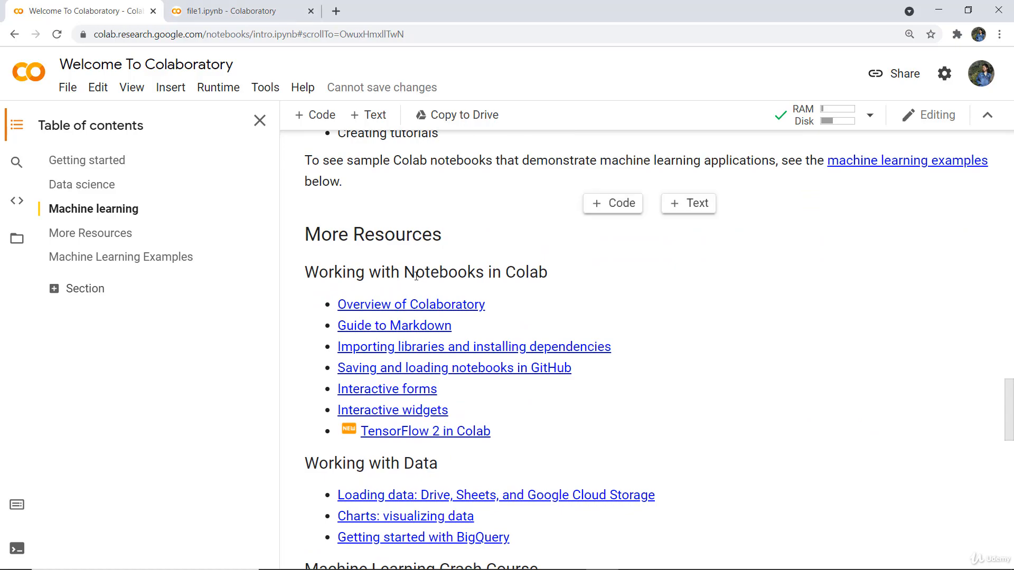
pyautogui.scroll(3)
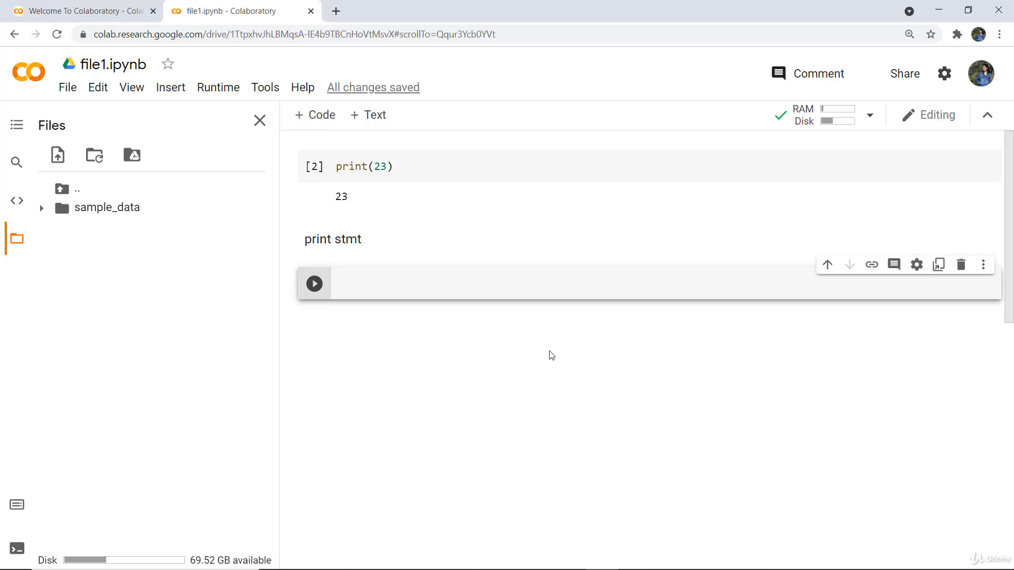
# Open the File menu for file1.ipynb
pyautogui.click(67, 87)
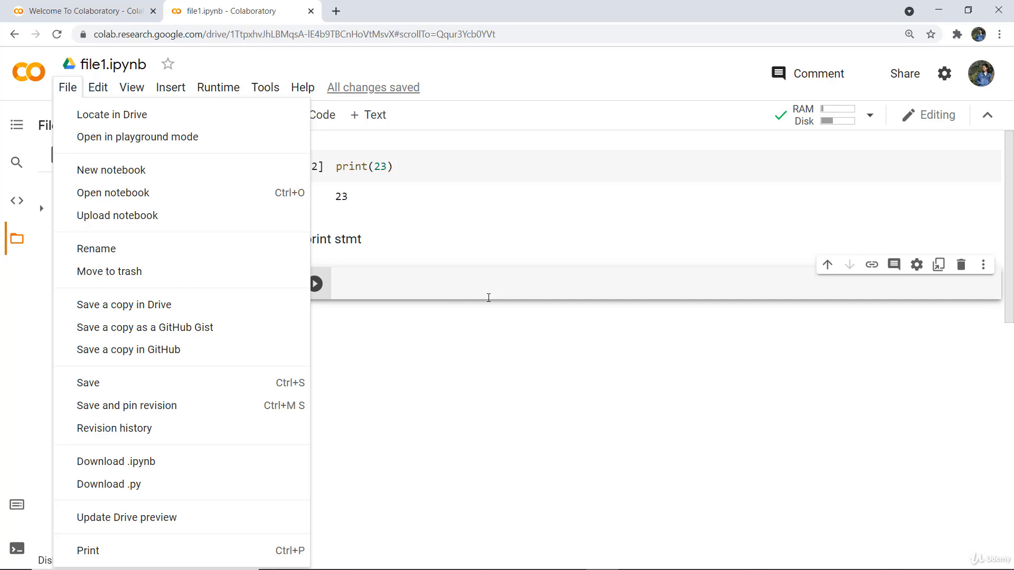
pyautogui.moveTo(185, 461)
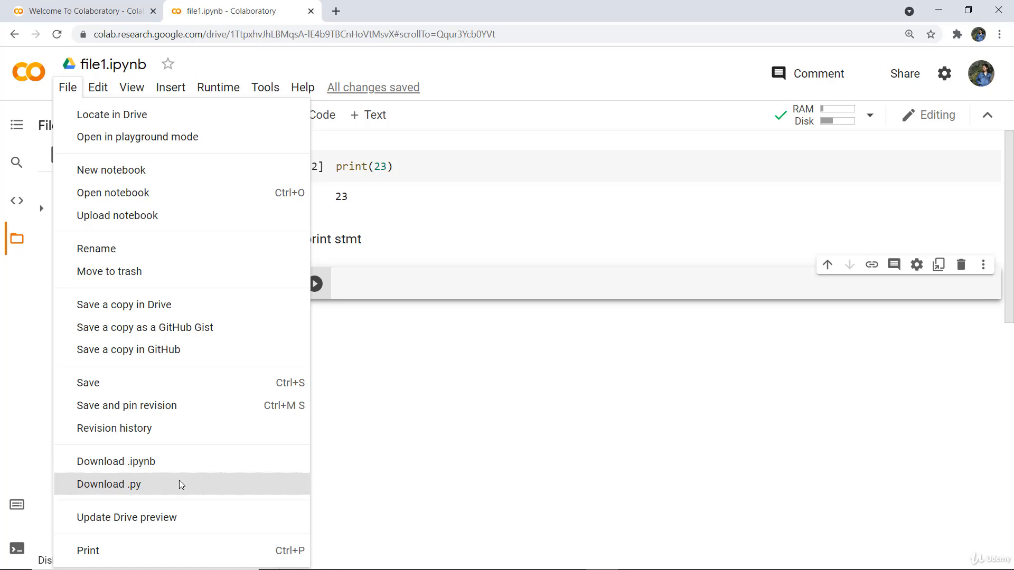
pyautogui.moveTo(545, 412)
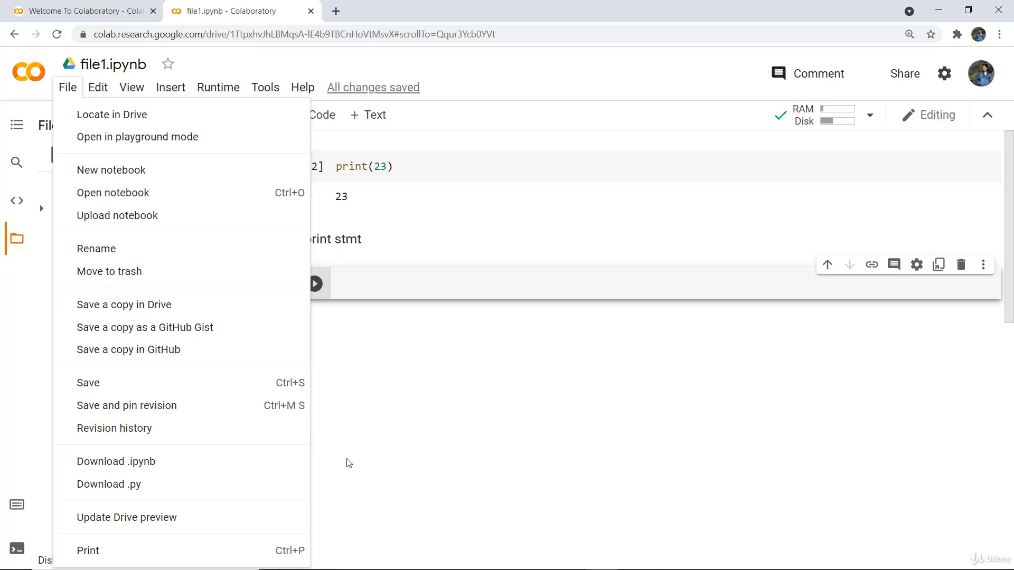
pyautogui.moveTo(271, 271)
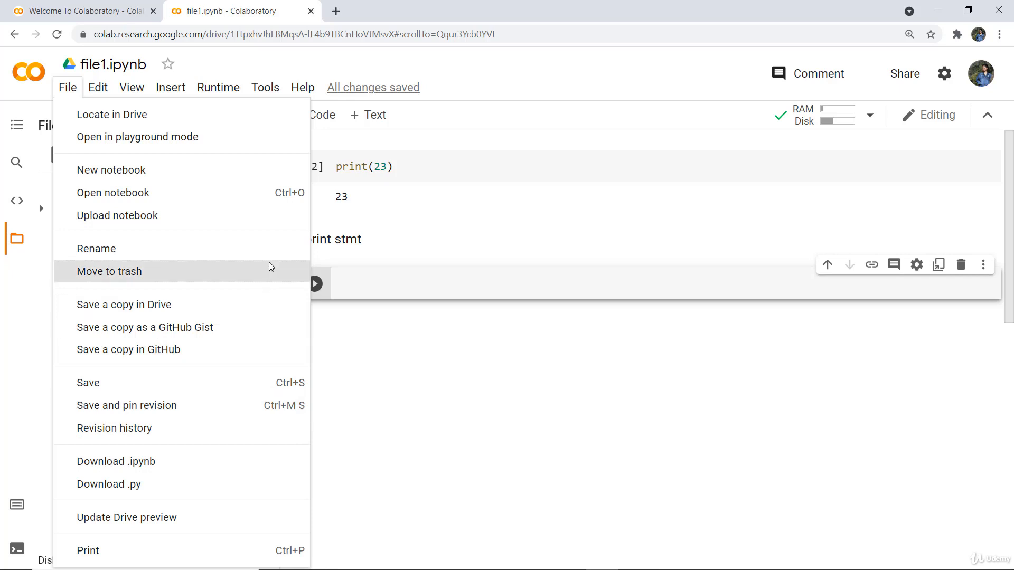